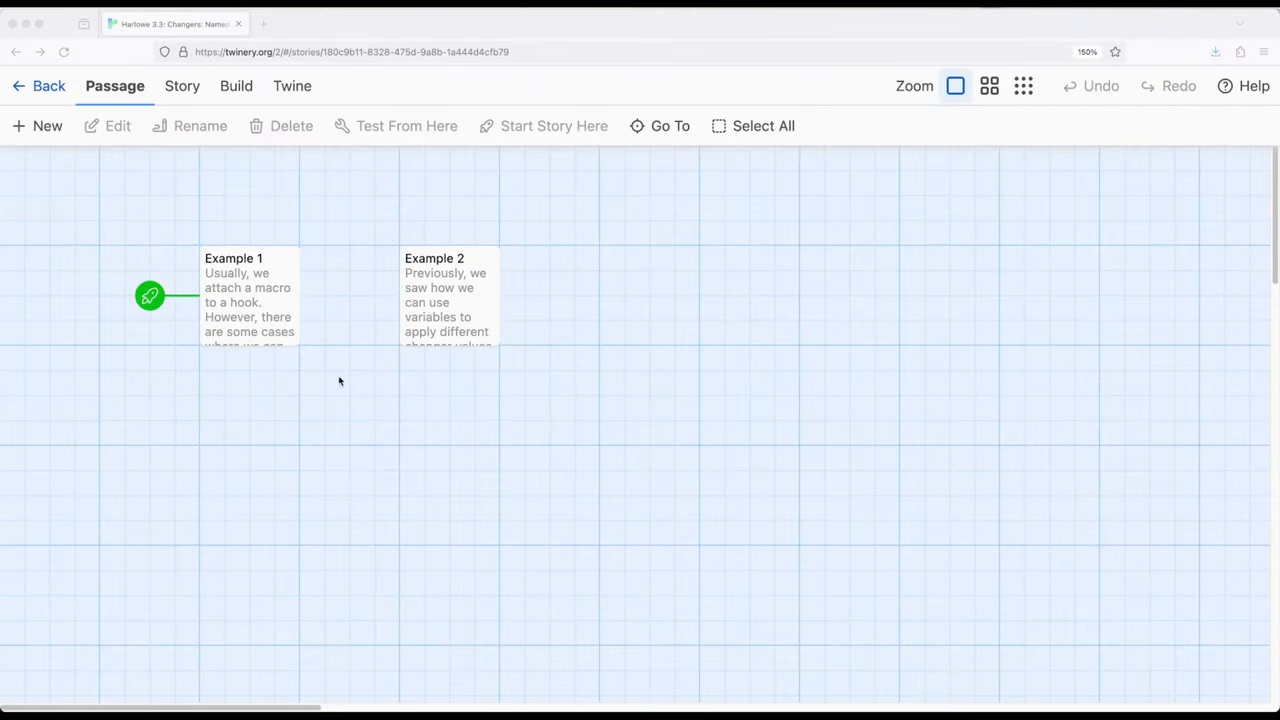
mouse_move(343, 432)
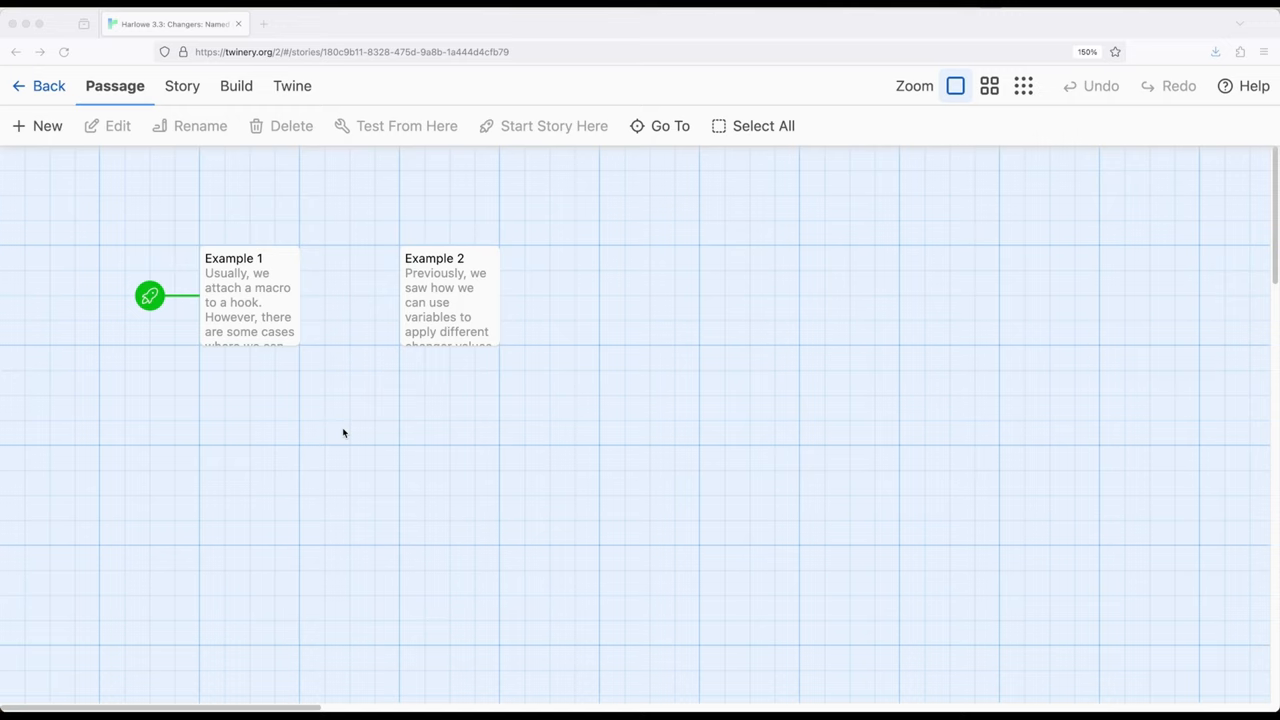
mouse_move(341, 430)
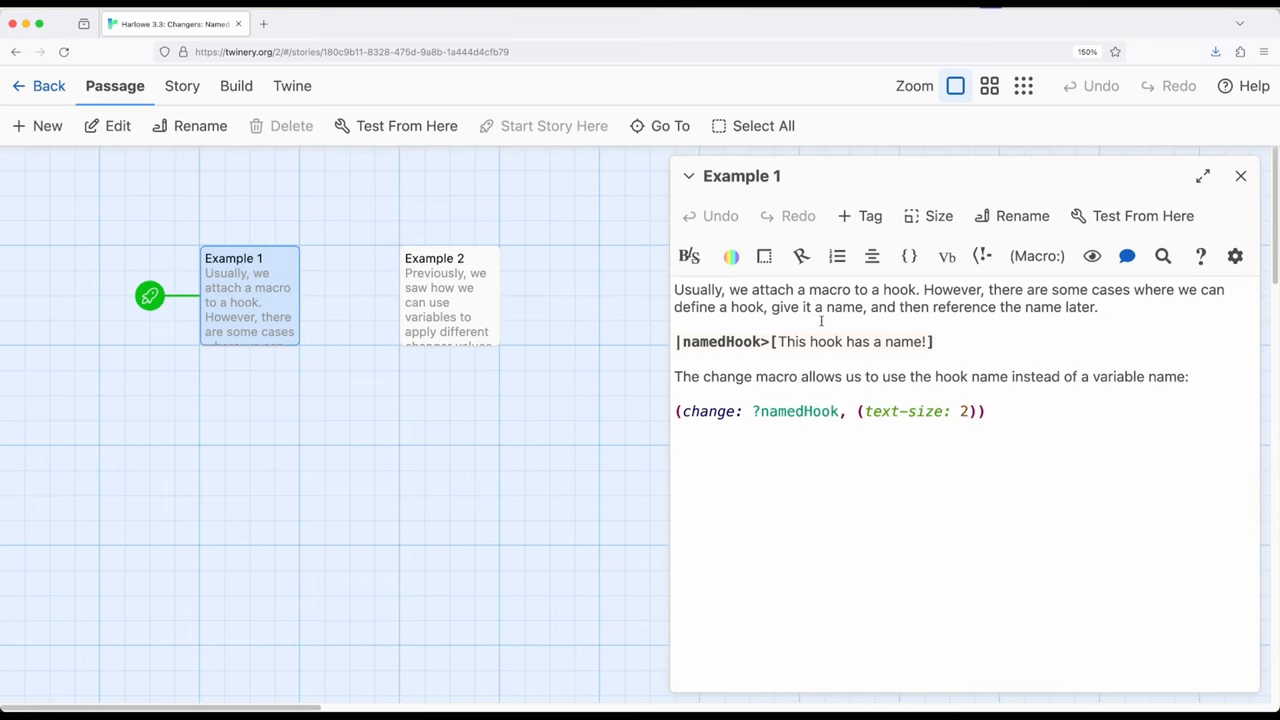
double_click(852, 341)
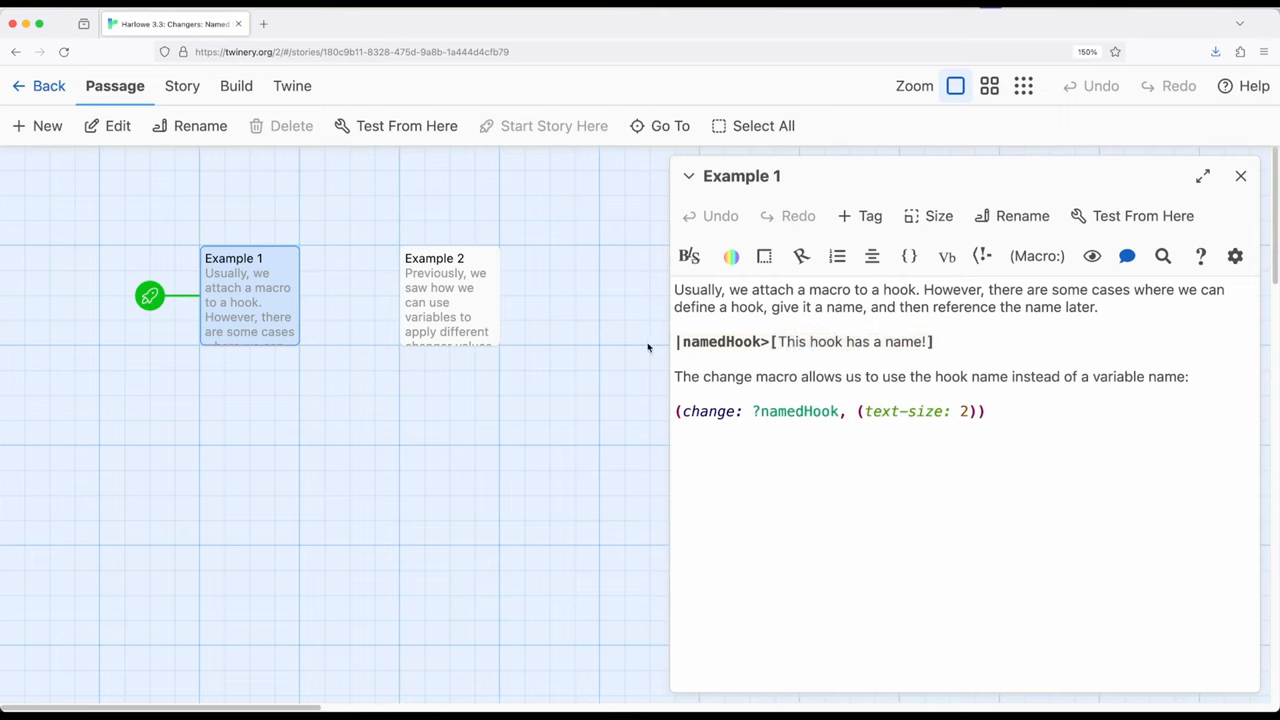
double_click(795, 411)
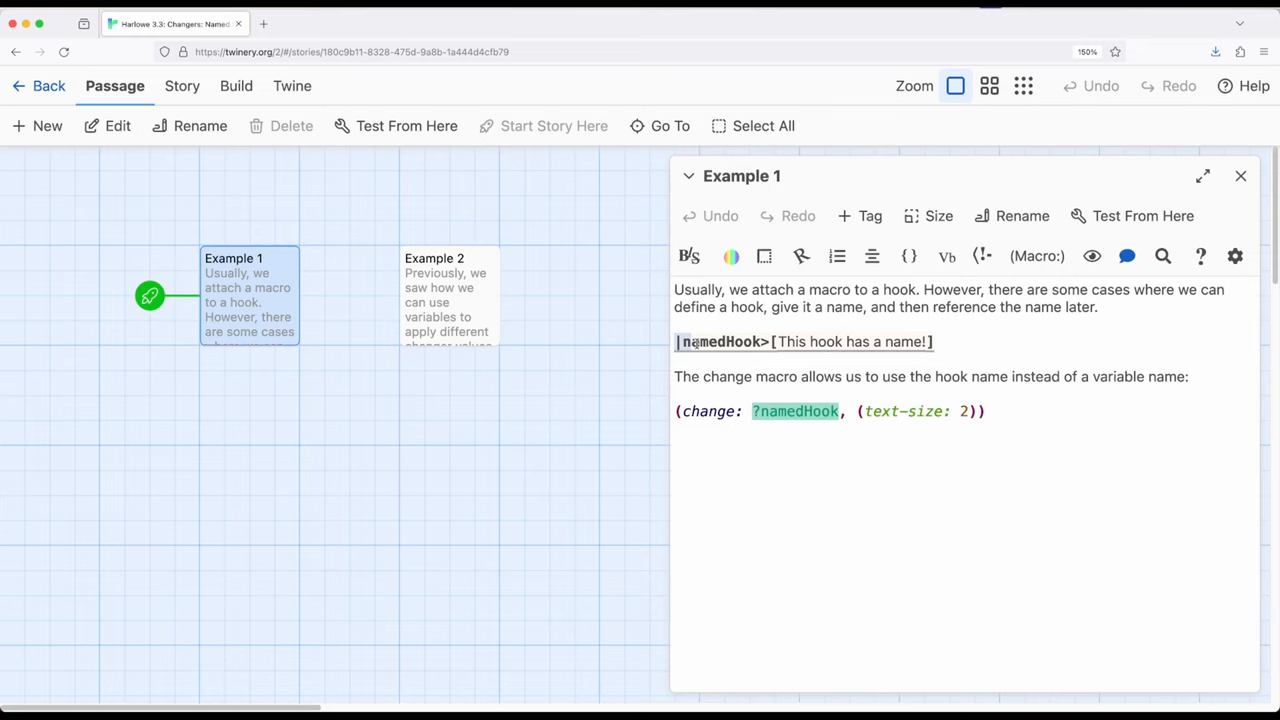
double_click(721, 341)
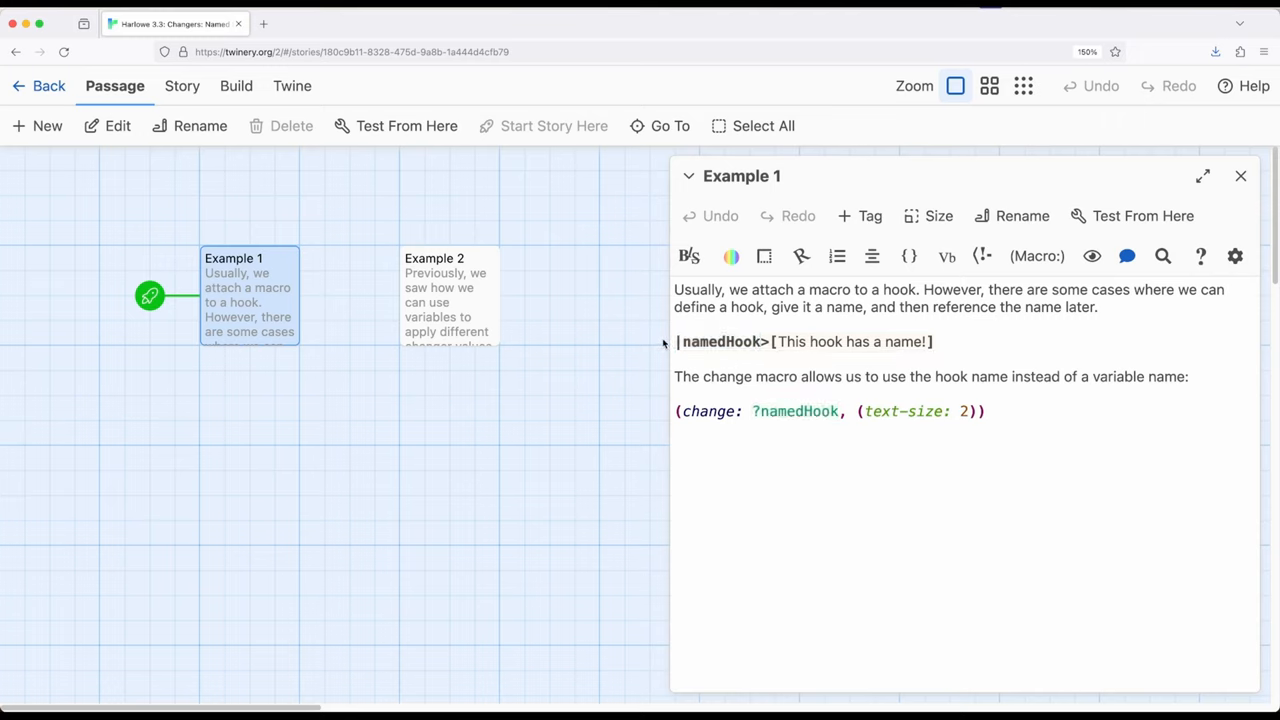
double_click(795, 411)
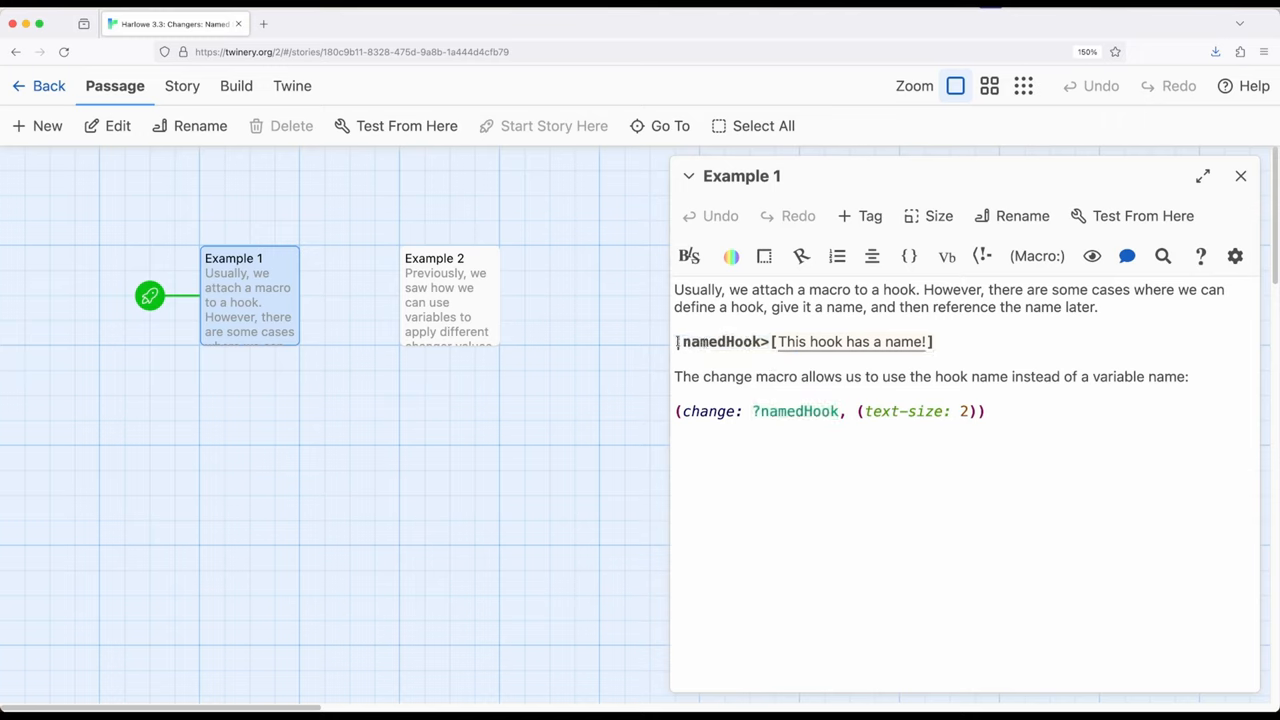
left_click(952, 341)
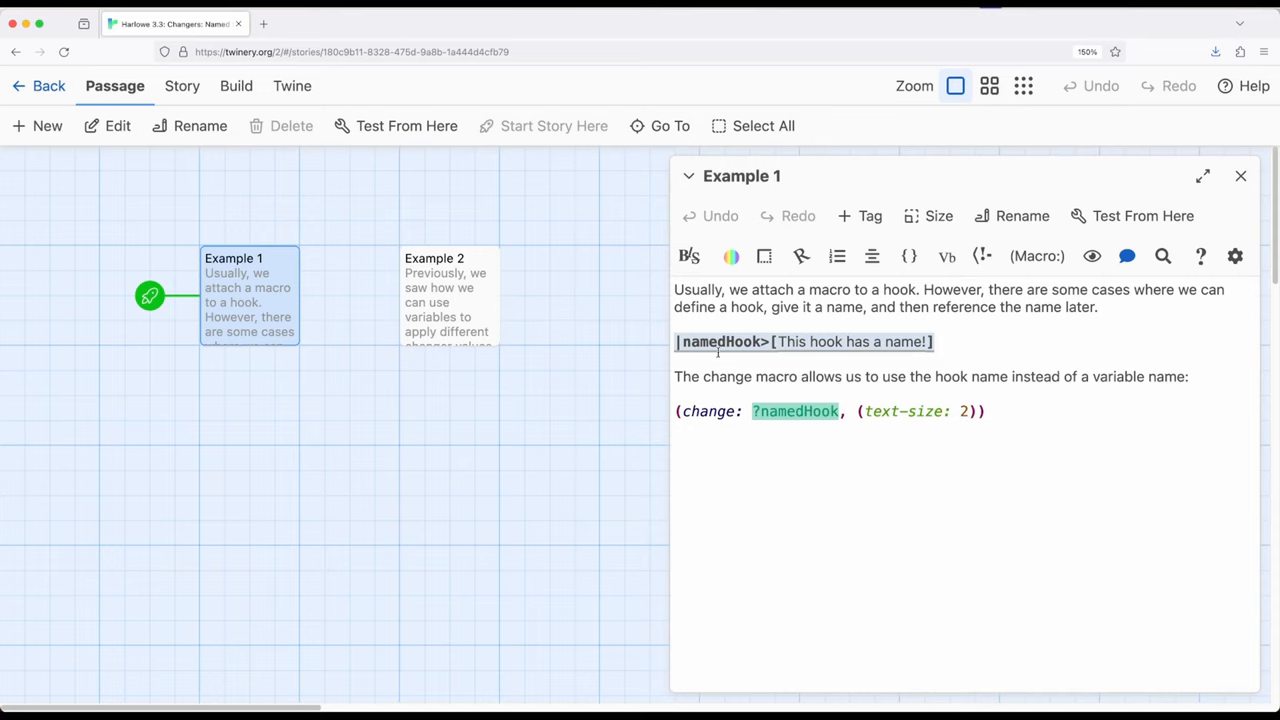
mouse_move(884, 341)
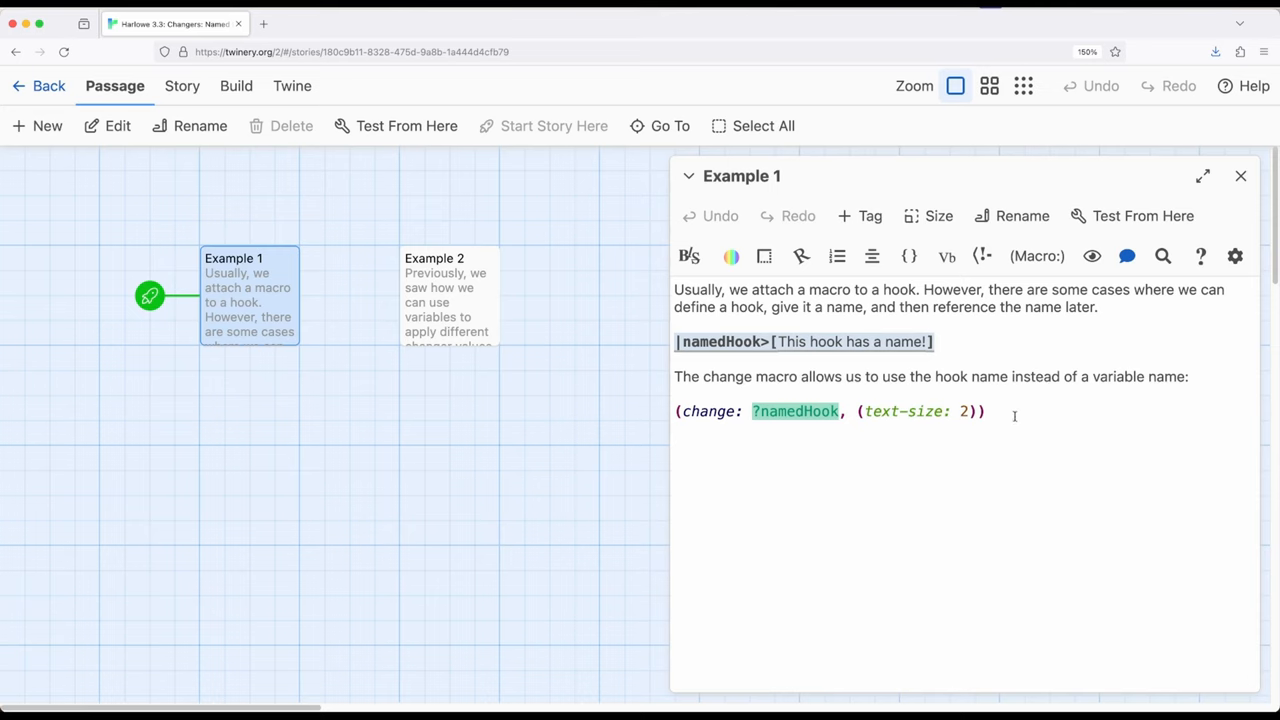
left_click(703, 467)
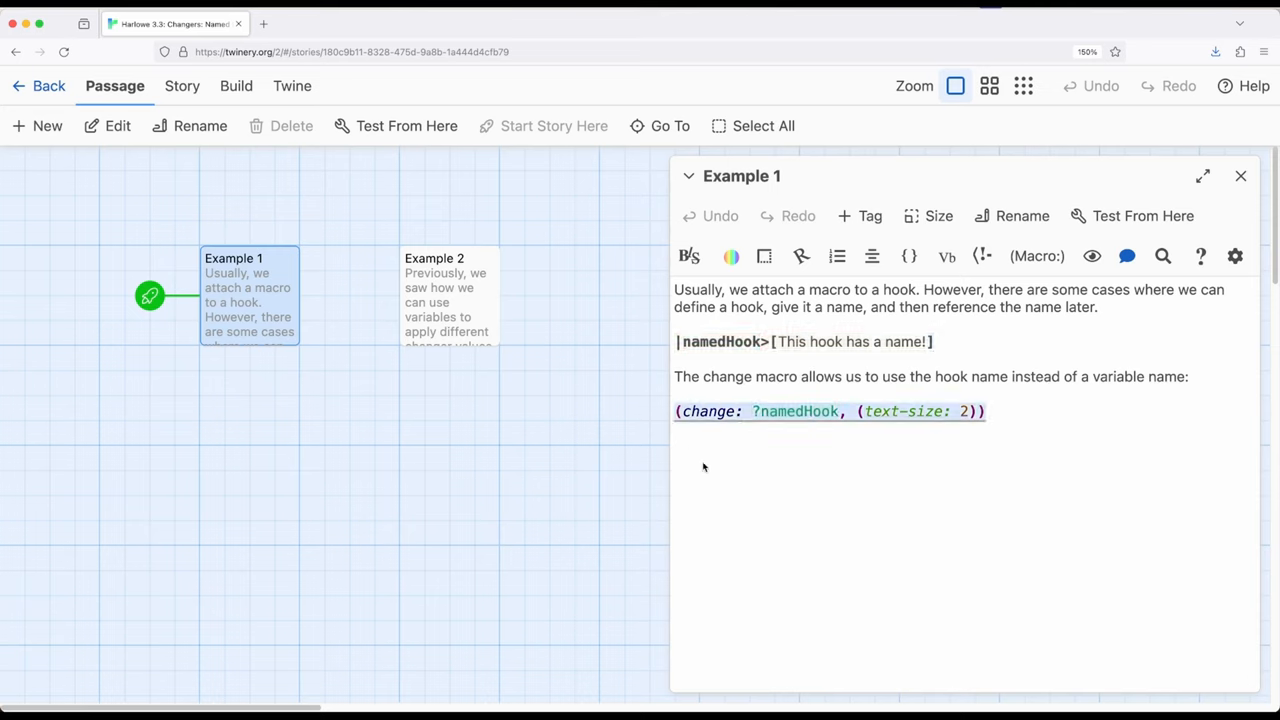
mouse_move(711, 473)
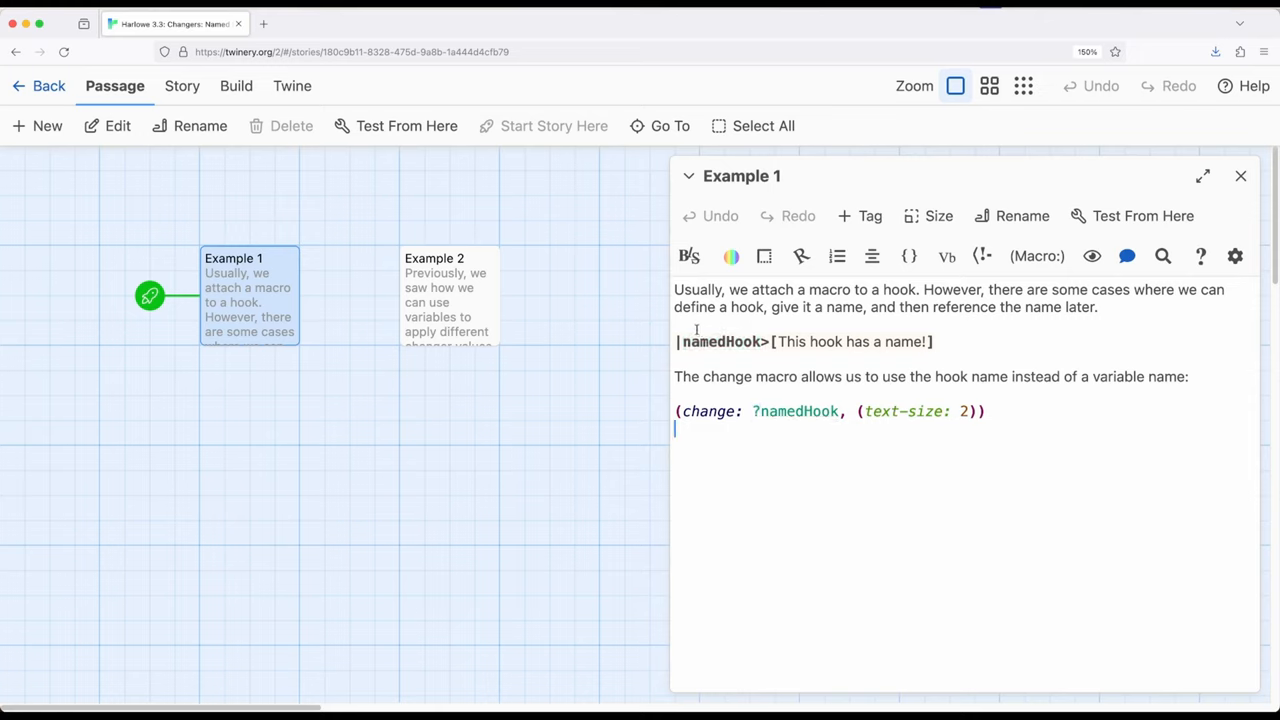
Double-click inside the Example 1 passage text showing |namedHook> and the (change:) macro.
double_click(795, 411)
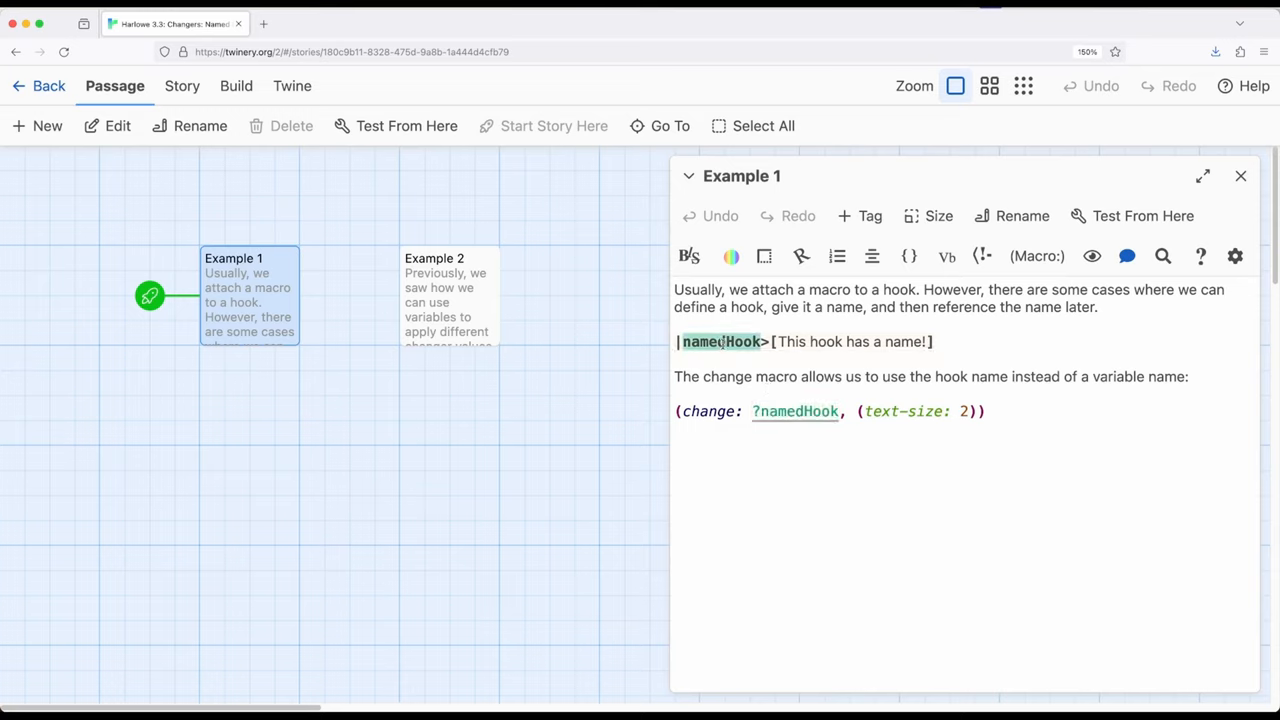
mouse_move(795, 411)
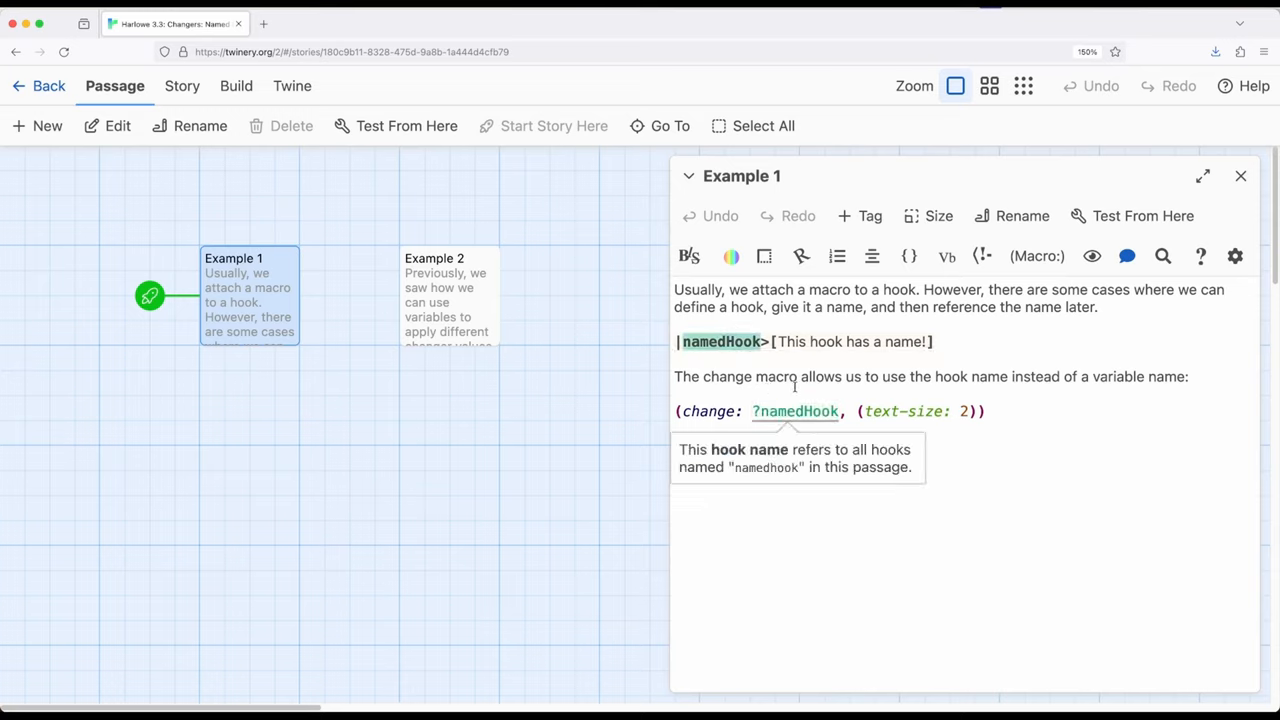
mouse_move(911, 511)
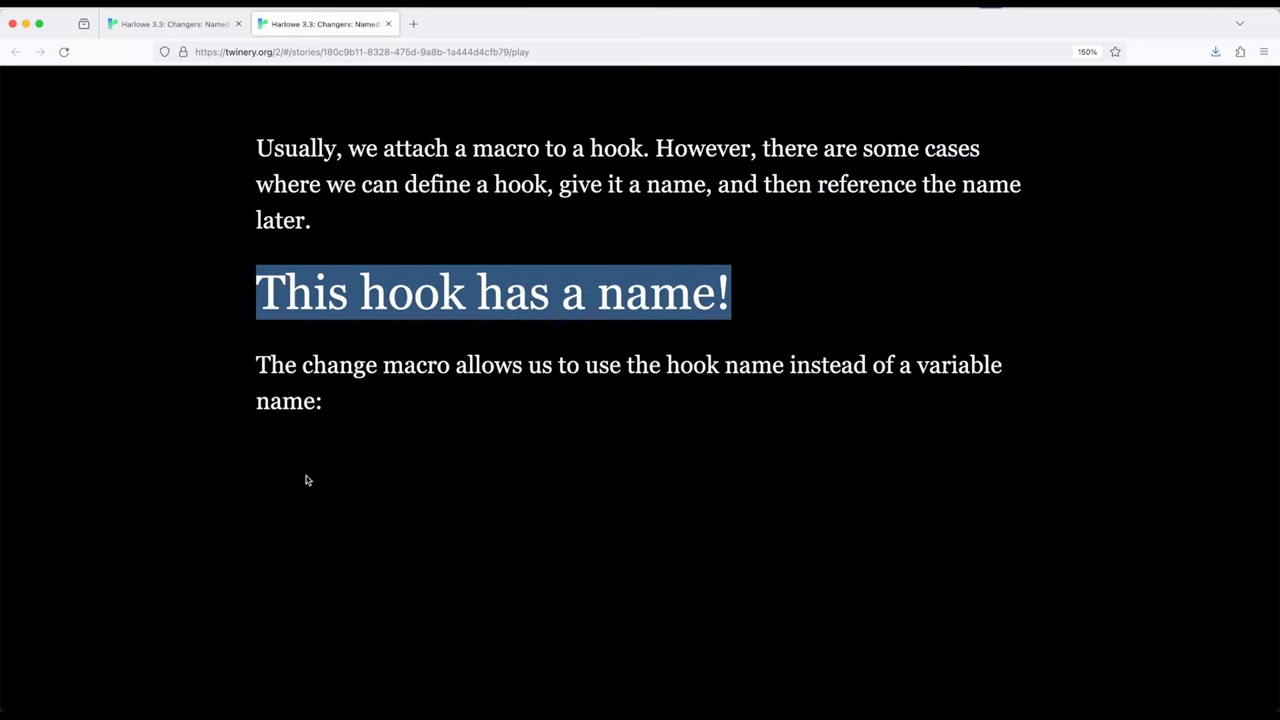
mouse_move(197, 468)
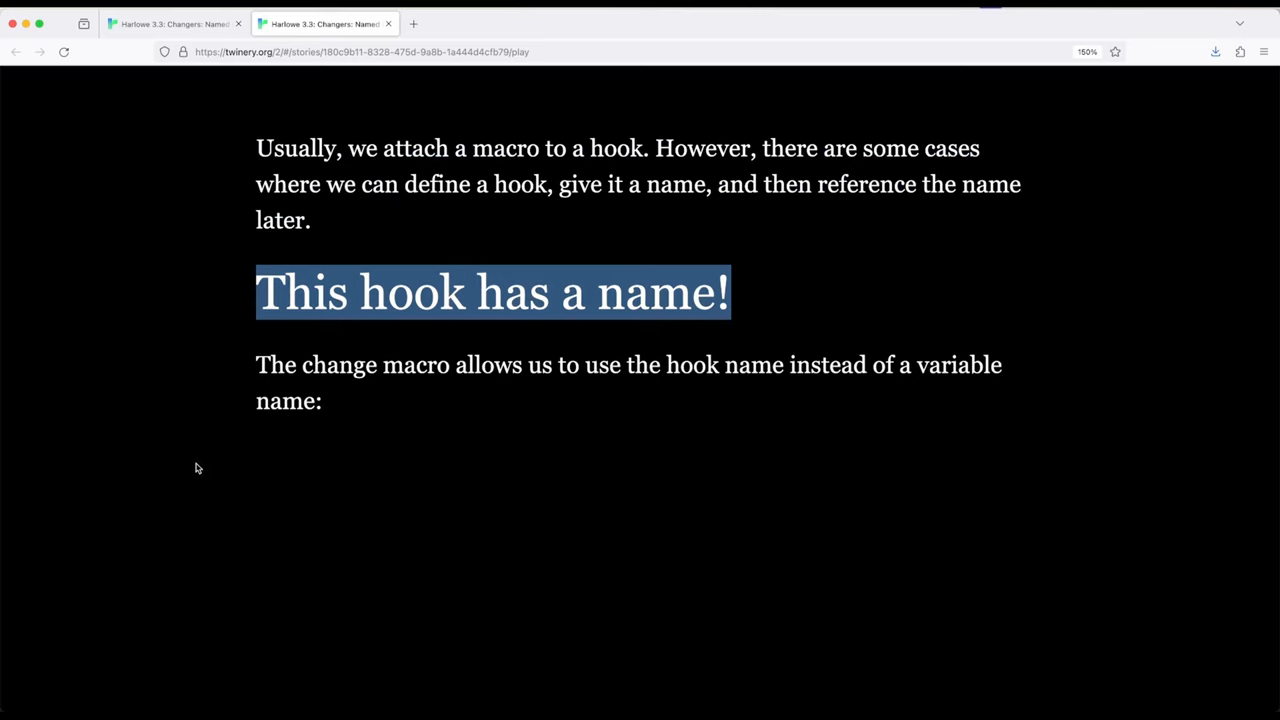
mouse_move(330, 285)
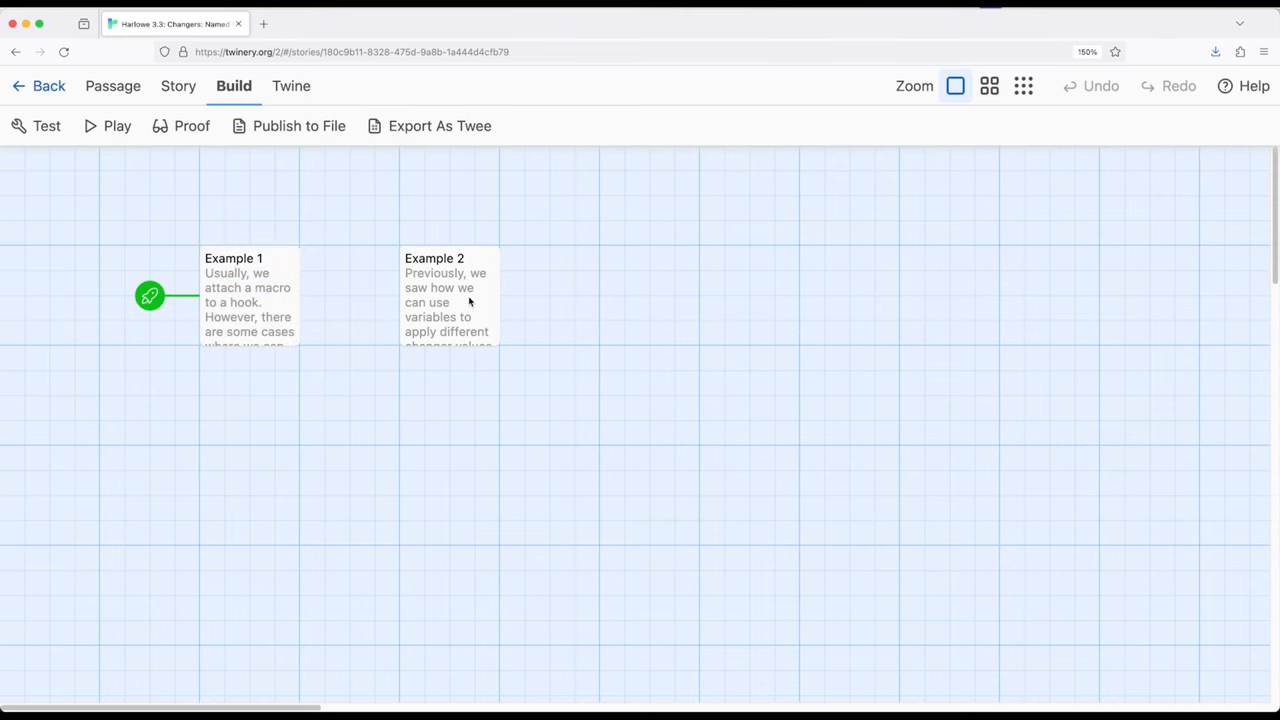
Open the Example 2 passage with its blue text-color variable and named hook.
double_click(449, 295)
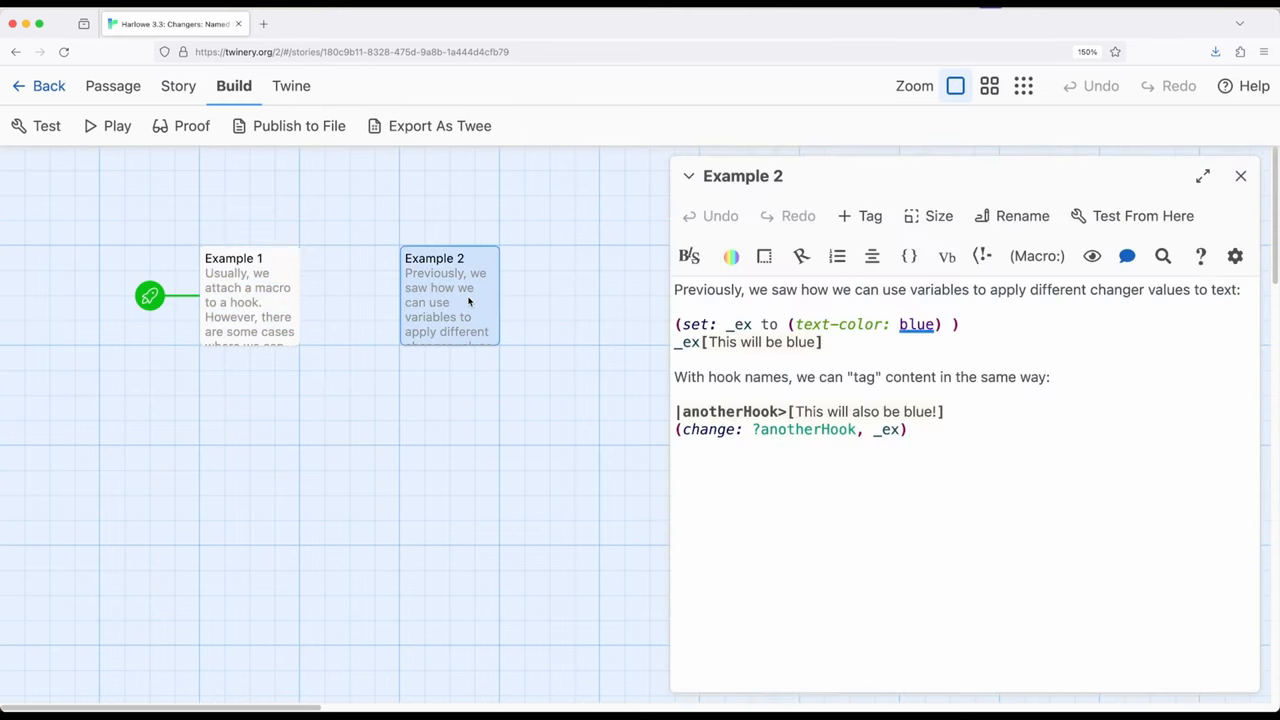
mouse_move(594, 333)
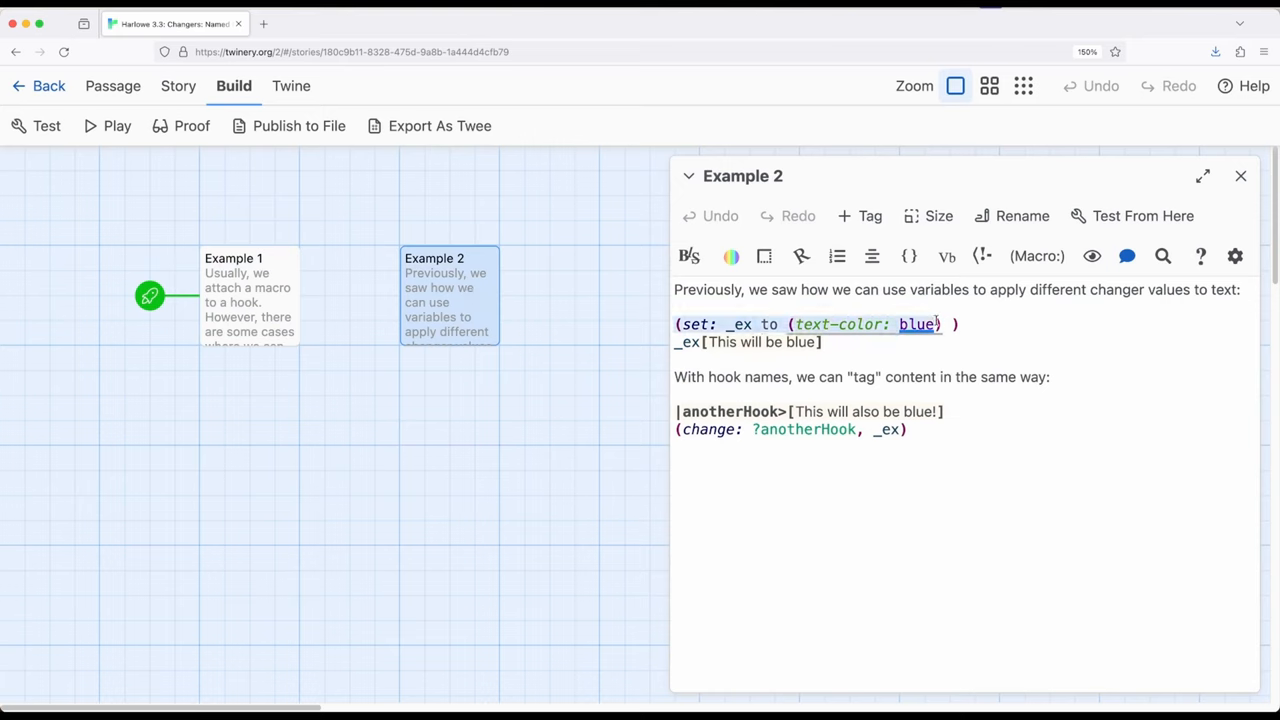
left_click(997, 338)
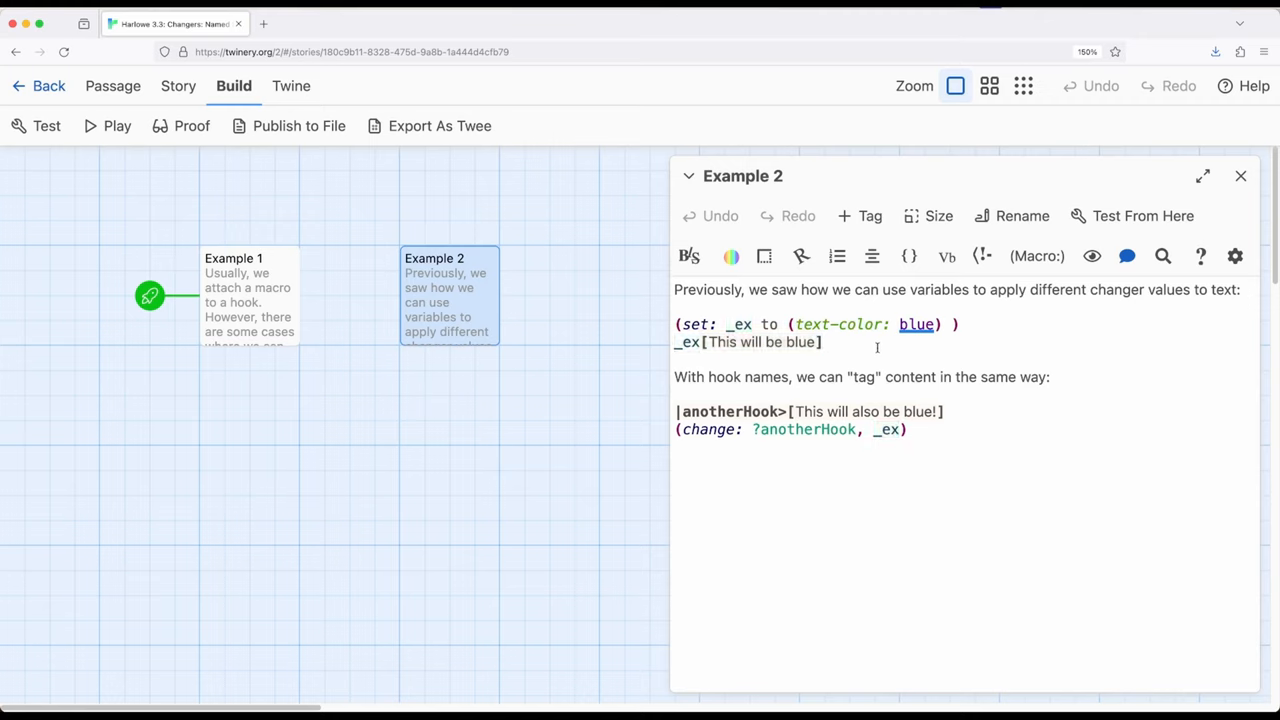
left_click(822, 342)
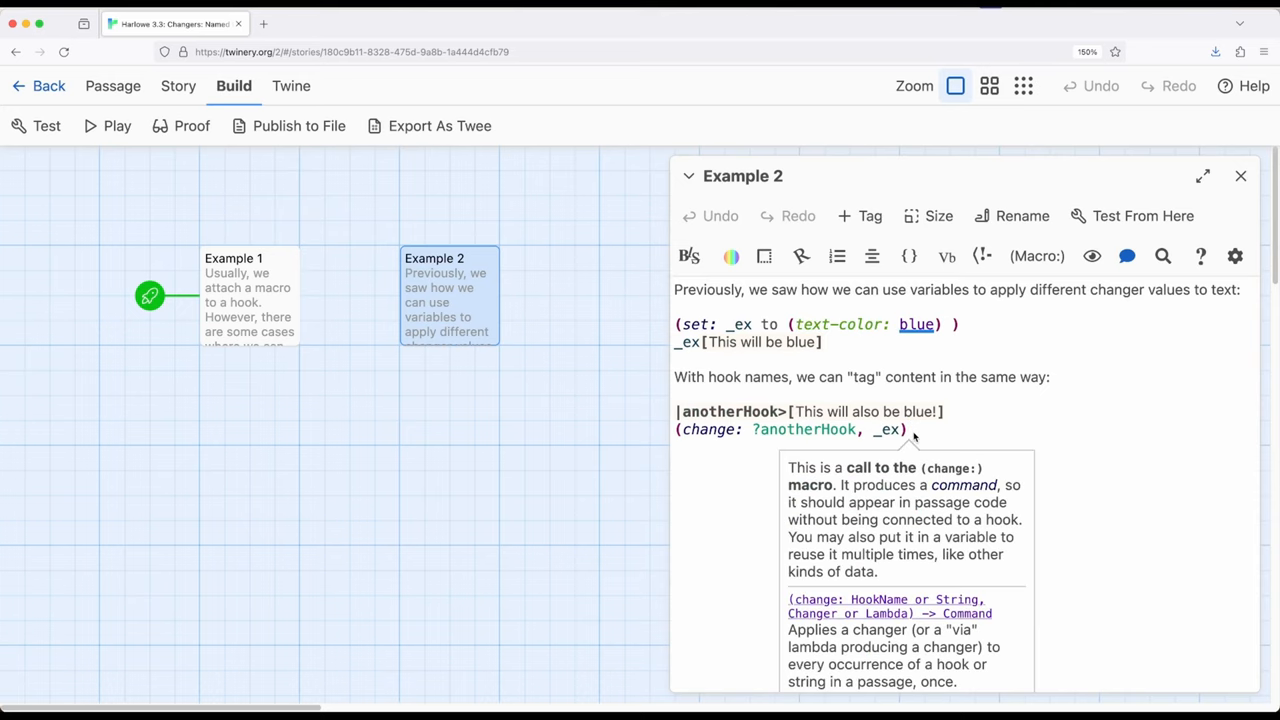
mouse_move(952, 415)
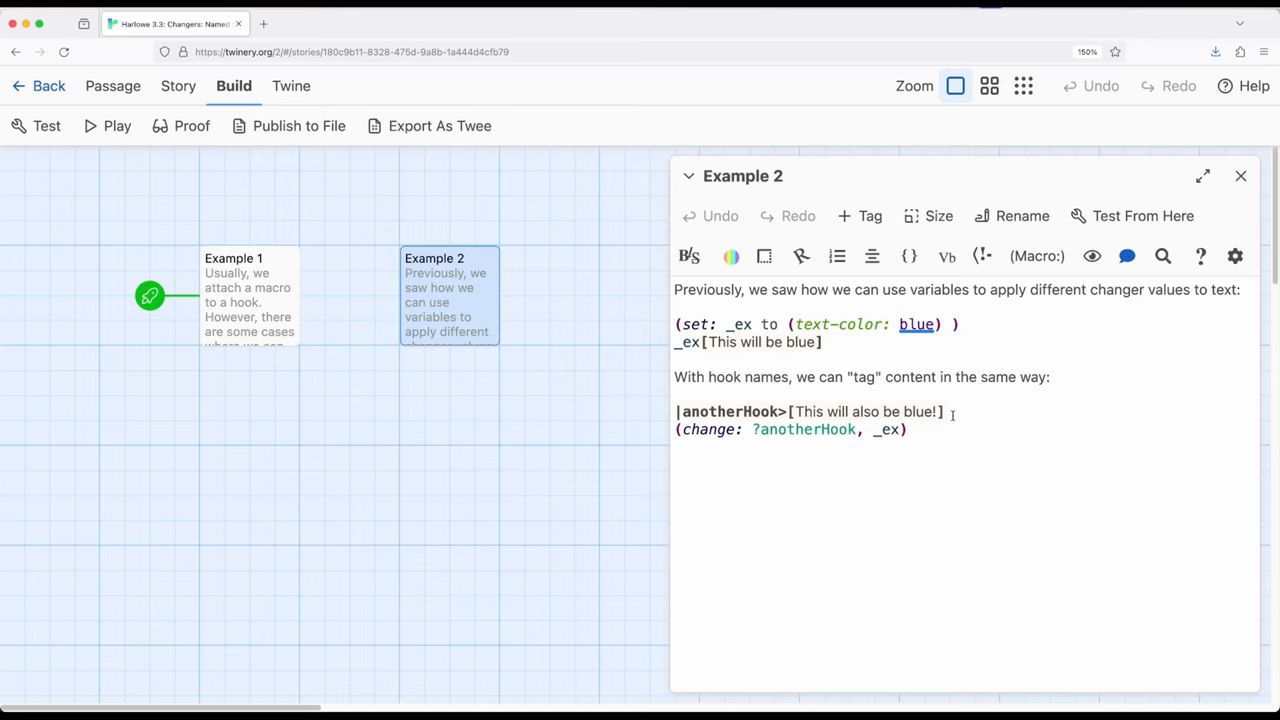
left_click(948, 411)
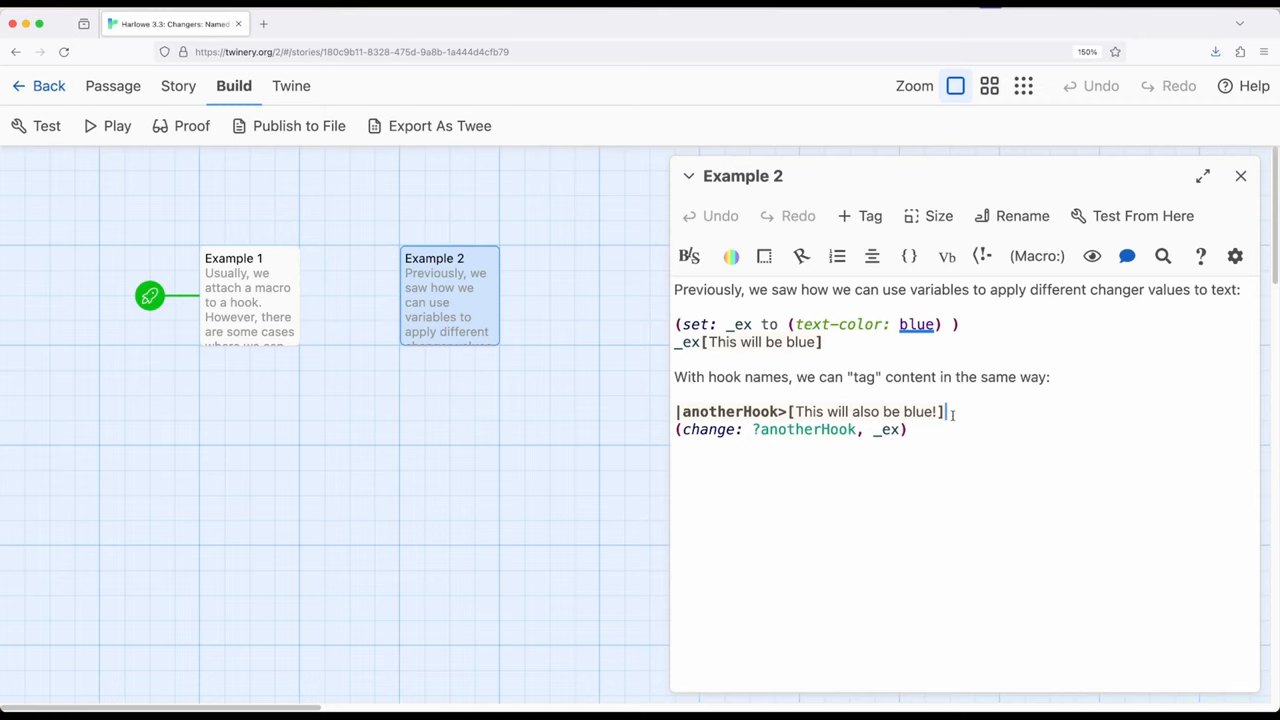